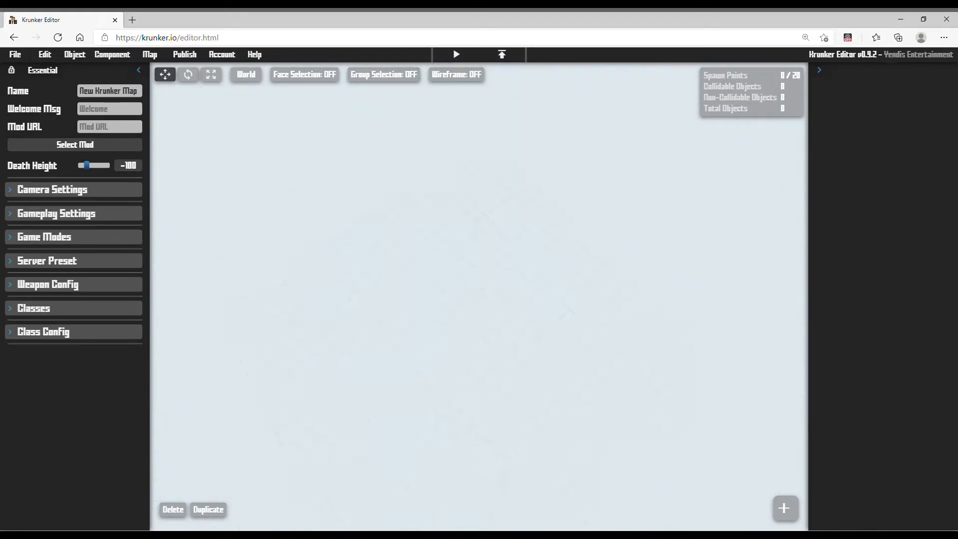
# Add two flat basic building blocks as spaced-apart platforms via Quick Add.
pyautogui.click(784, 508)
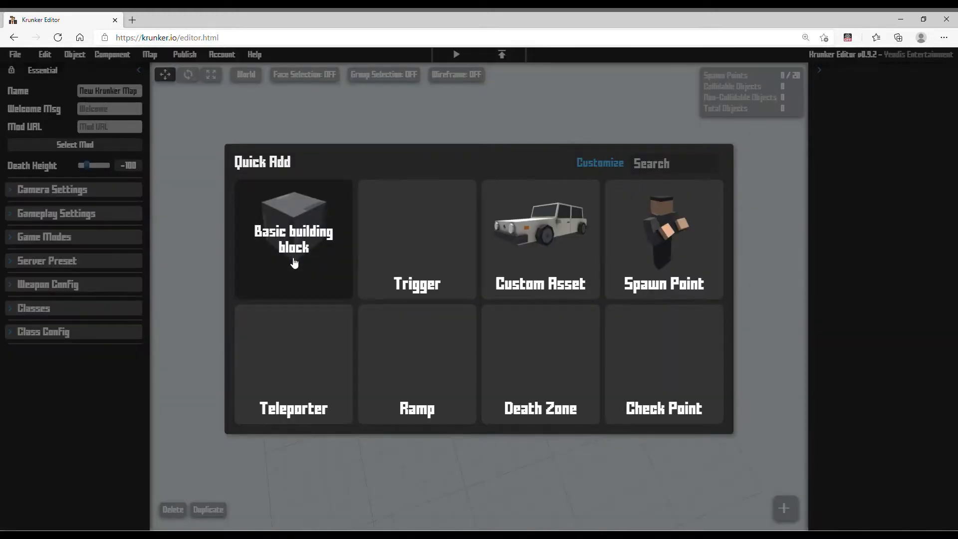
pyautogui.click(293, 239)
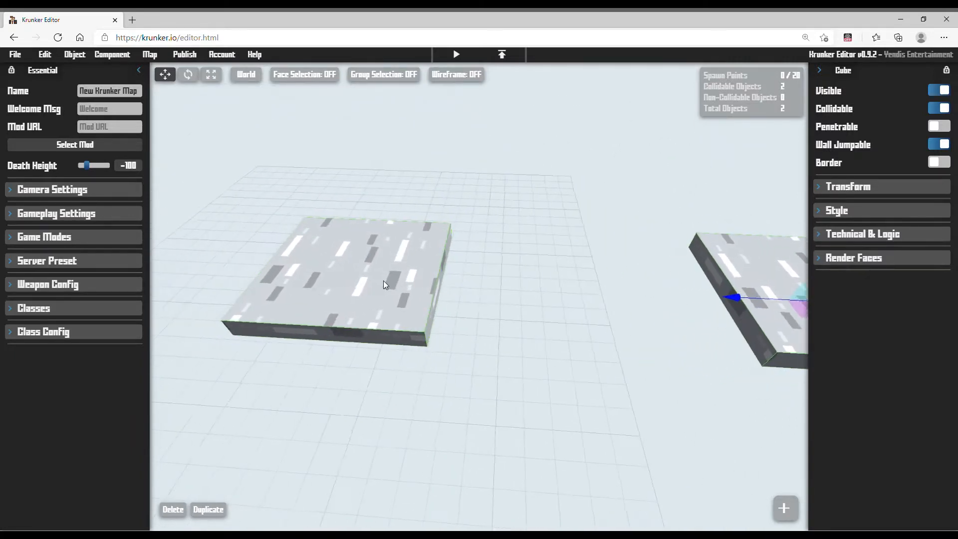
# Place a spawn point on top of the first platform.
pyautogui.moveTo(386, 285); pyautogui.dragTo(702, 299)
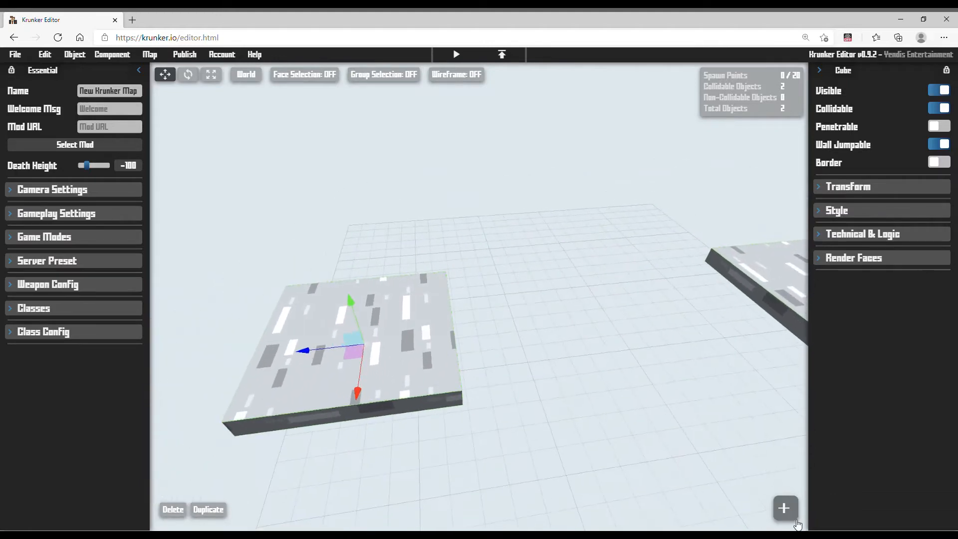
pyautogui.click(785, 508)
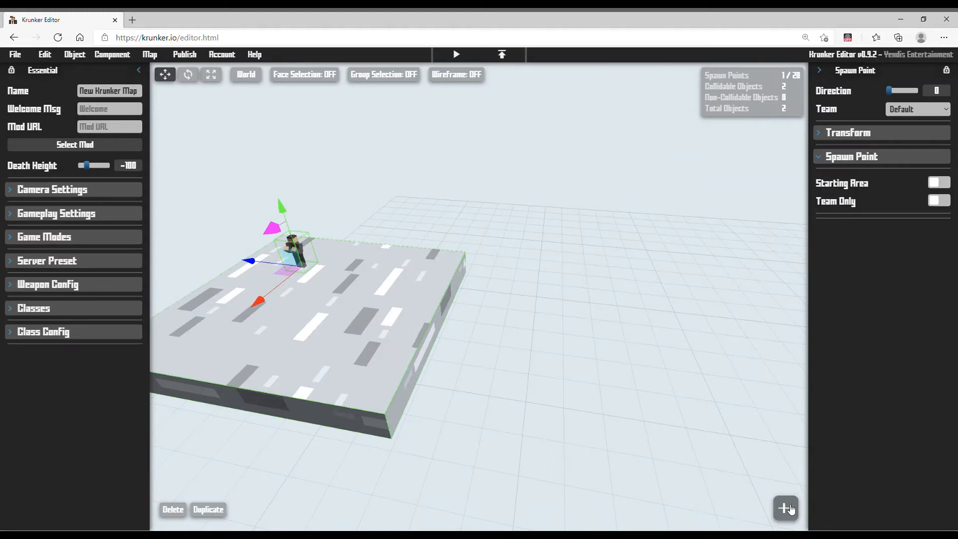
# Insert cube jump blocks between the platforms and a trigger colored #FF0000.
pyautogui.click(785, 508)
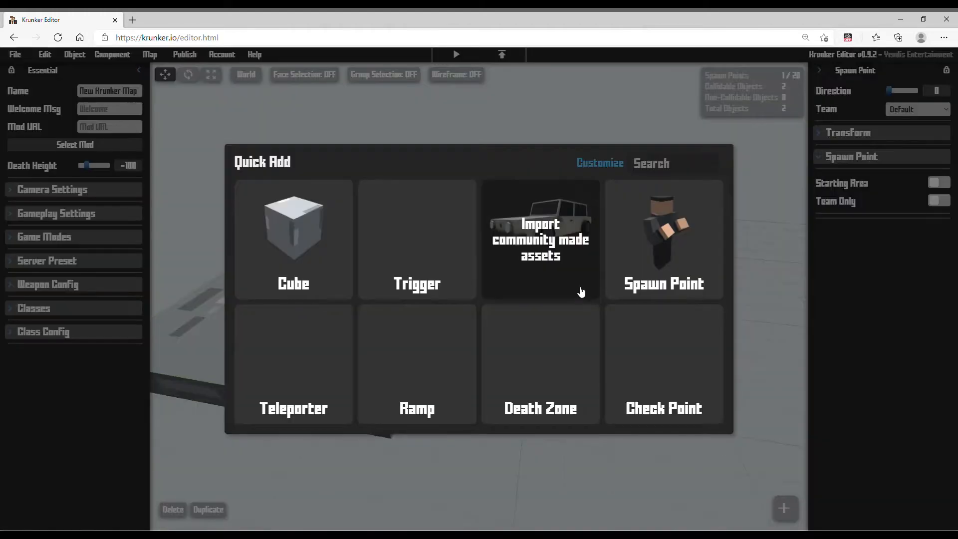
pyautogui.click(416, 239)
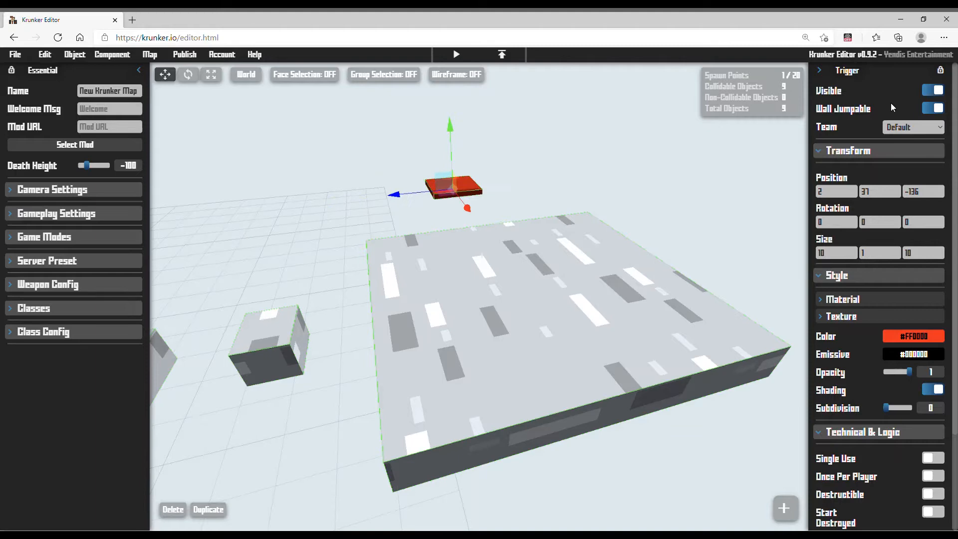
# Resize the red trigger into a cube on the starting platform and reach its Technical & Logic settings.
pyautogui.click(931, 91)
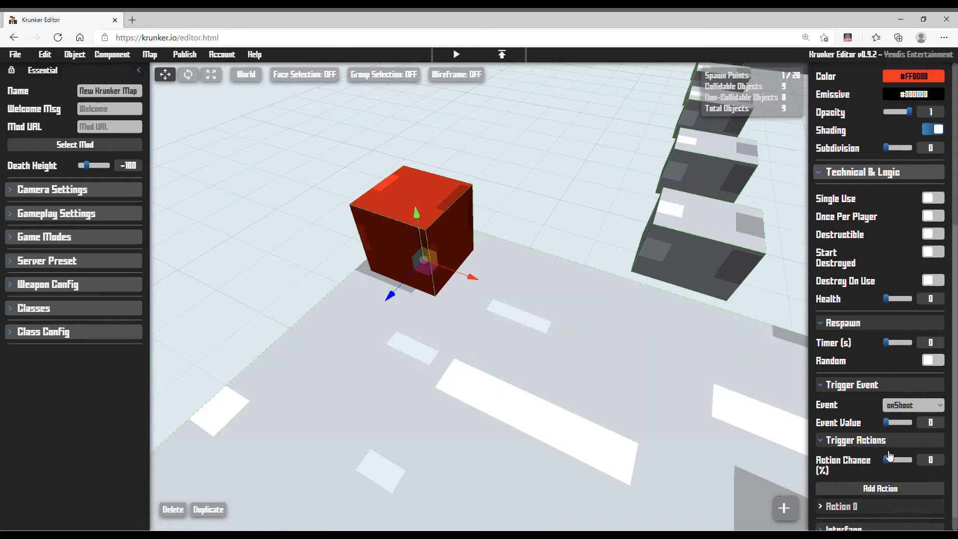
pyautogui.scroll(-3)
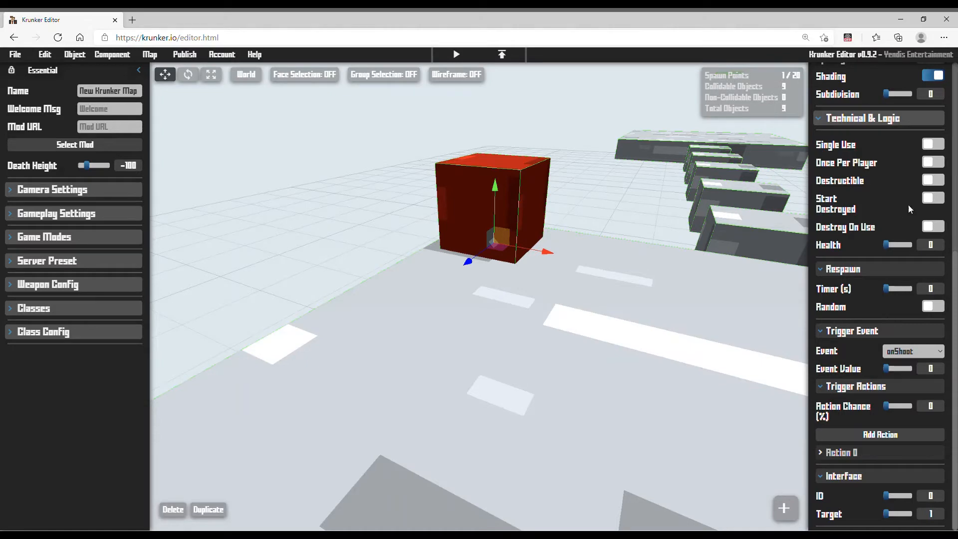
# Set the red trigger to fire on onInteractKey with a Cost KR of 10.
pyautogui.click(913, 351)
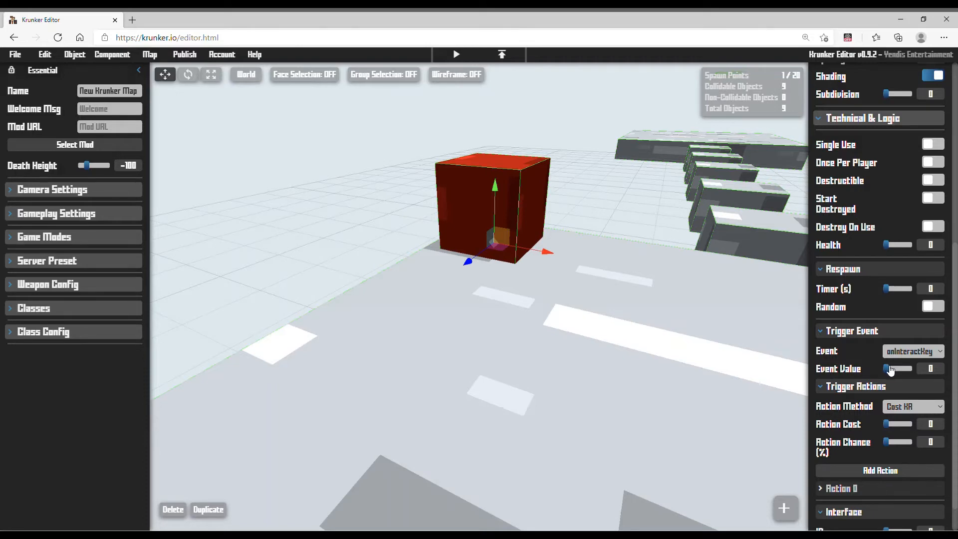
pyautogui.moveTo(892, 448)
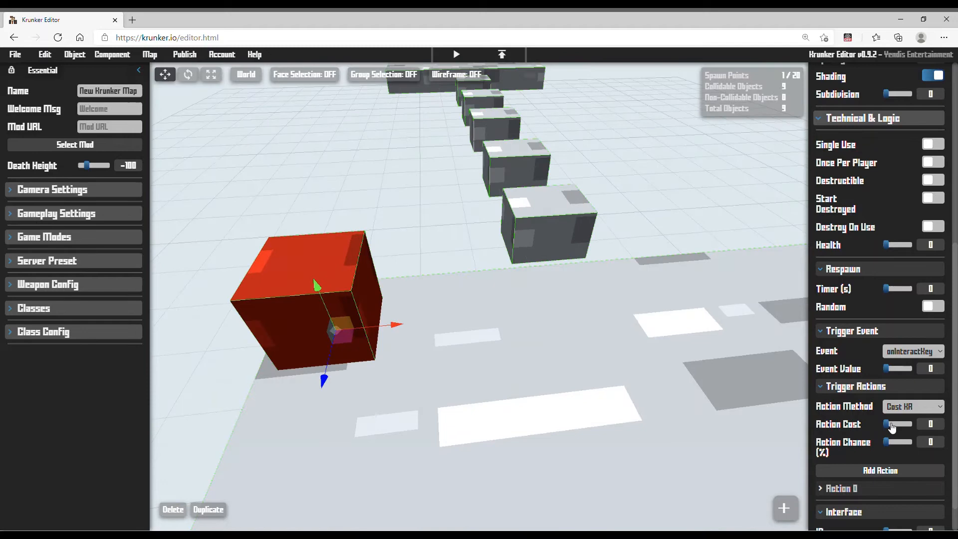
pyautogui.moveTo(889, 425); pyautogui.dragTo(904, 424)
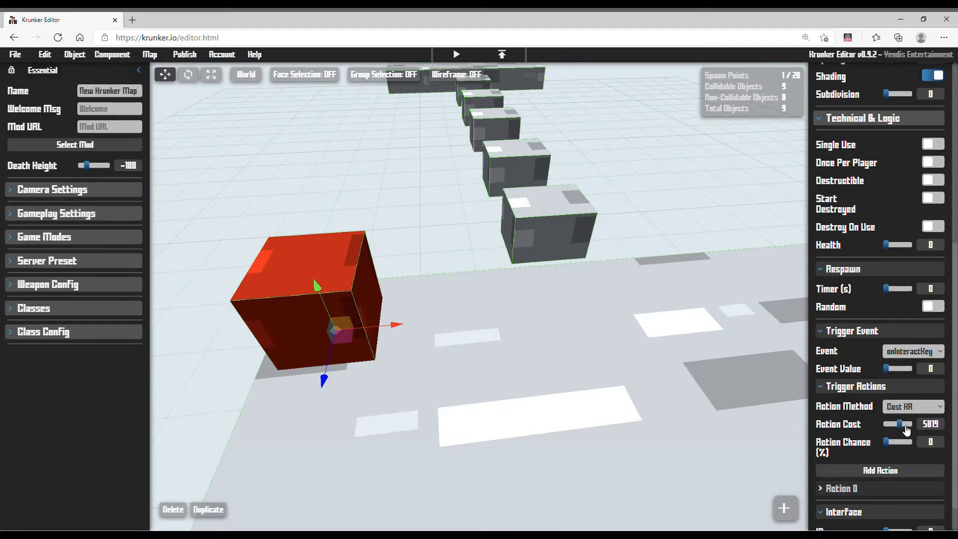
pyautogui.moveTo(907, 424); pyautogui.dragTo(890, 424)
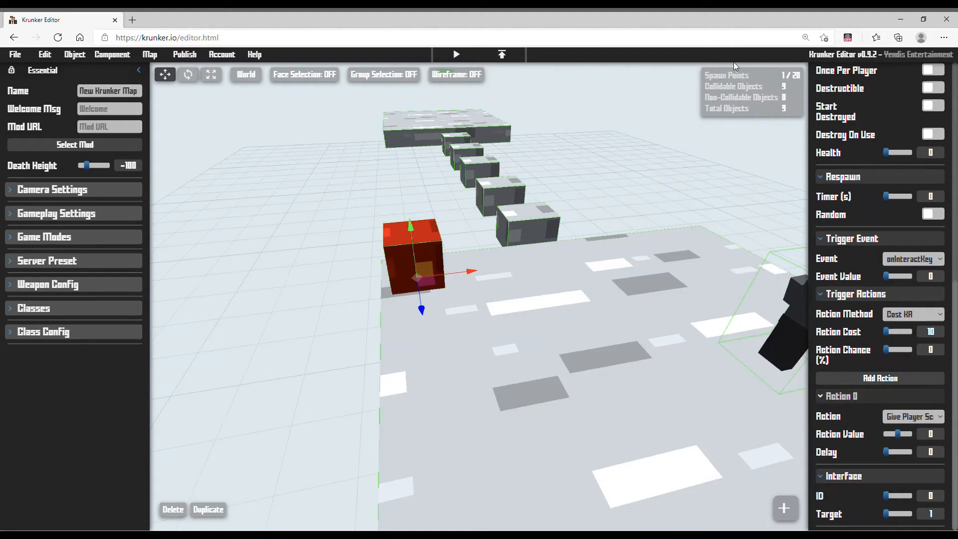
pyautogui.moveTo(759, 136)
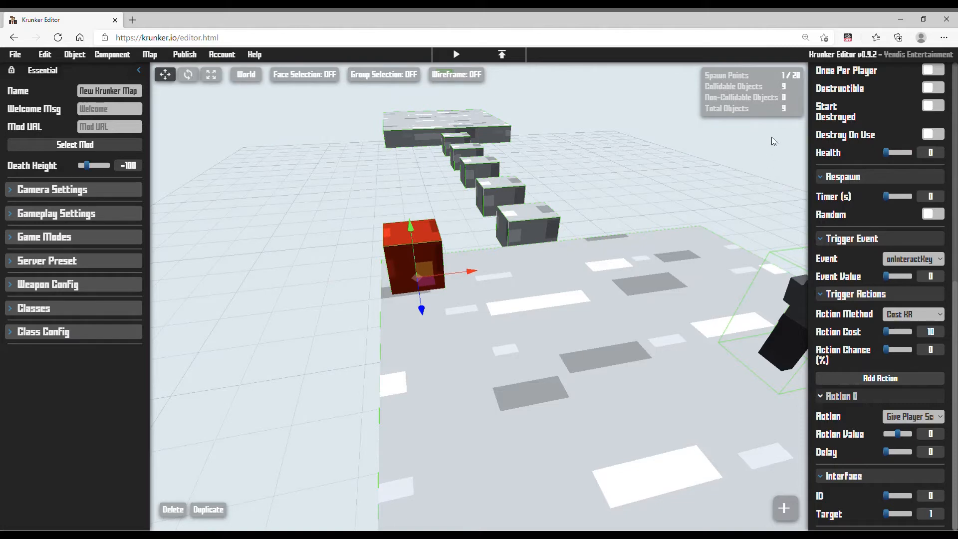
# Change the red trigger's Action 0 to Teleport To Interface targeting an end-platform trigger.
pyautogui.click(913, 416)
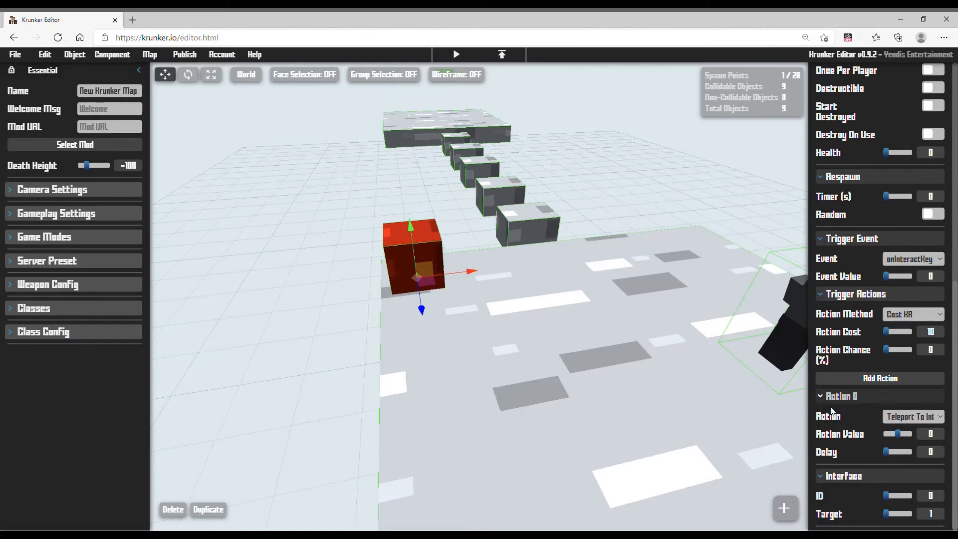
pyautogui.moveTo(892, 443)
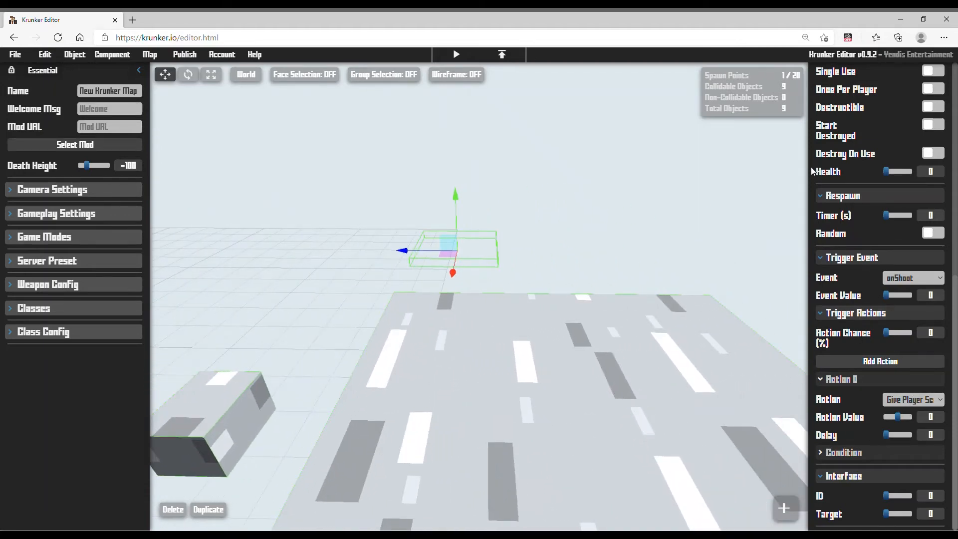
pyautogui.moveTo(762, 63)
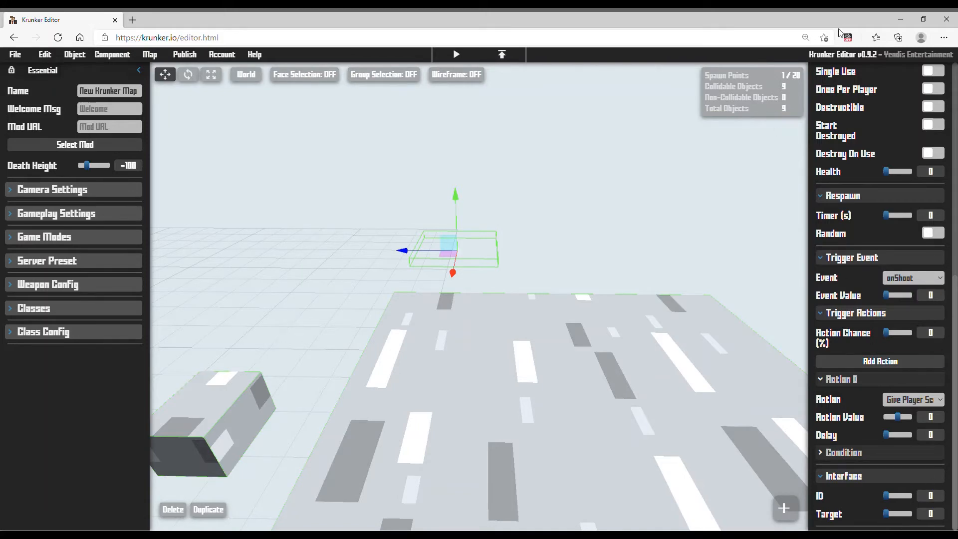
# Make the end trigger onEnter broadcast the message 'skiped a lol'.
pyautogui.click(911, 277)
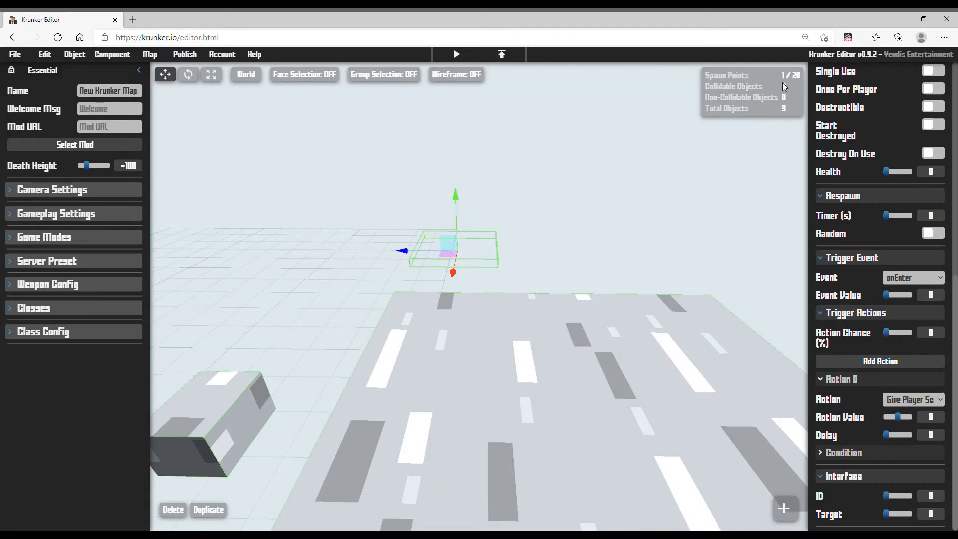
pyautogui.click(912, 399)
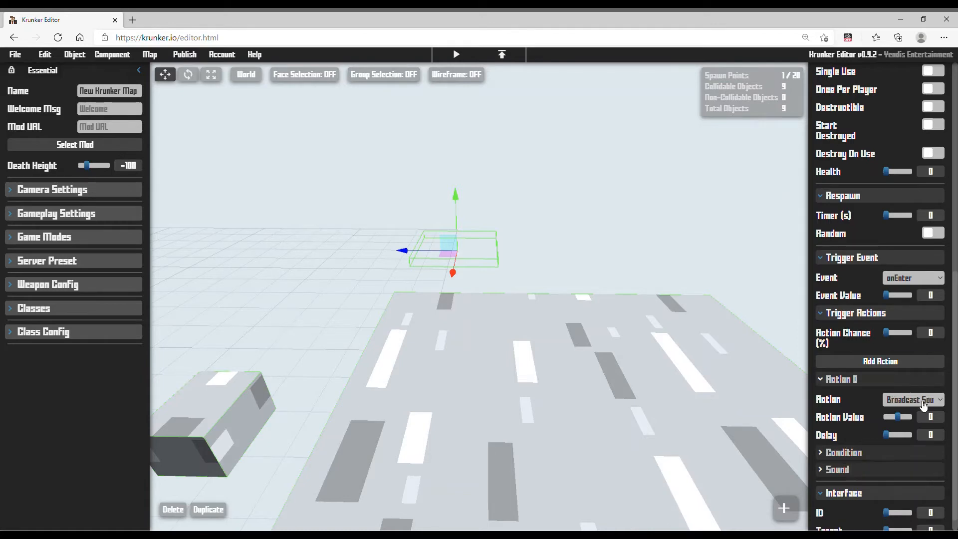
pyautogui.moveTo(815, 293)
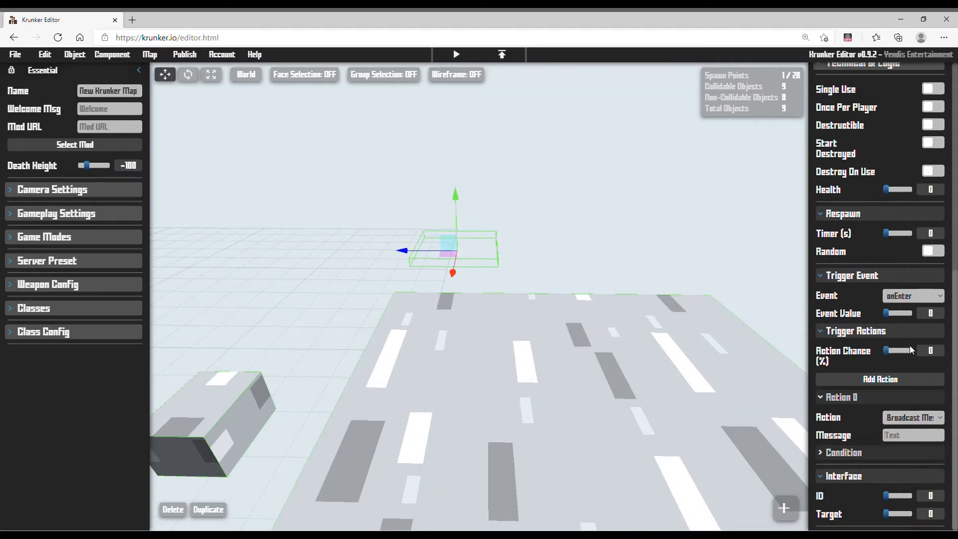
pyautogui.write('skiped a lvl')
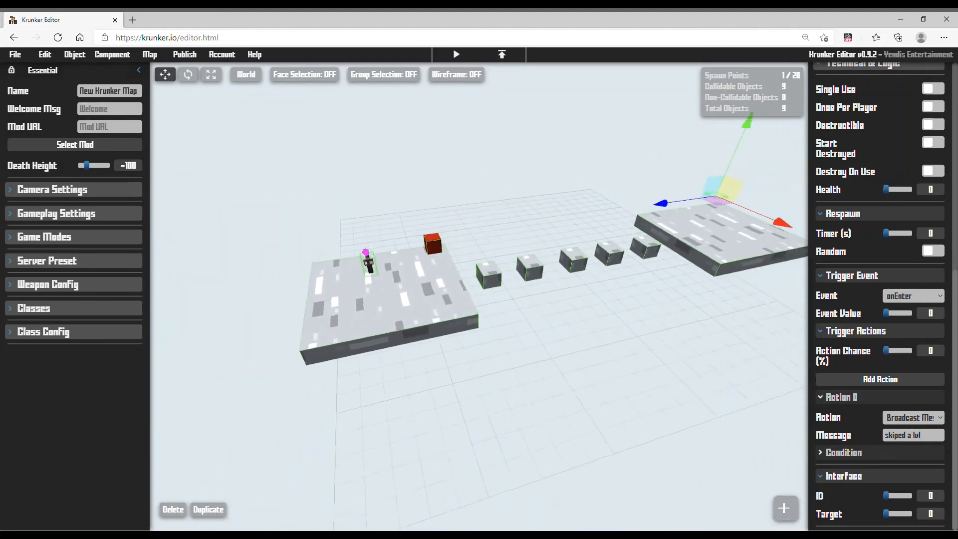
# Publish the parkour map as a game from the Publish menu.
pyautogui.click(185, 54)
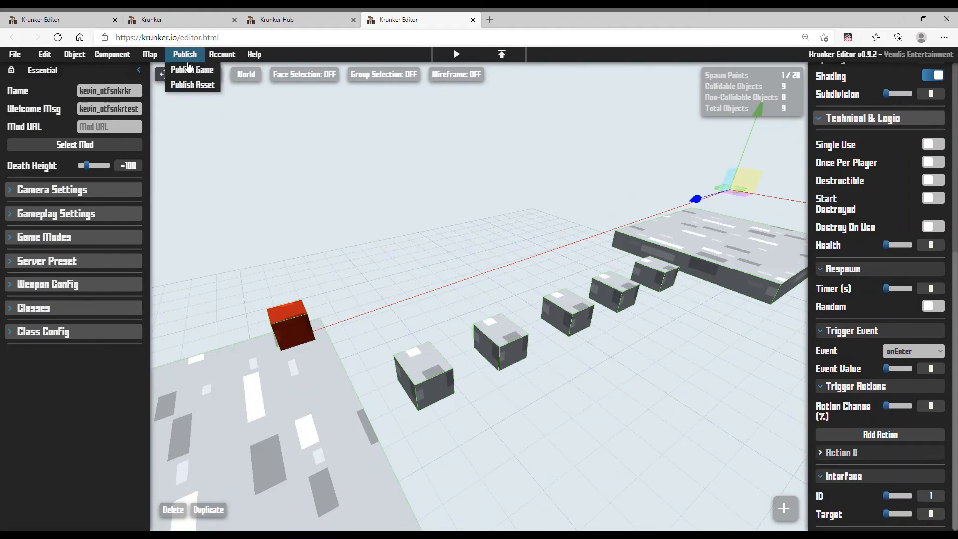
pyautogui.click(192, 69)
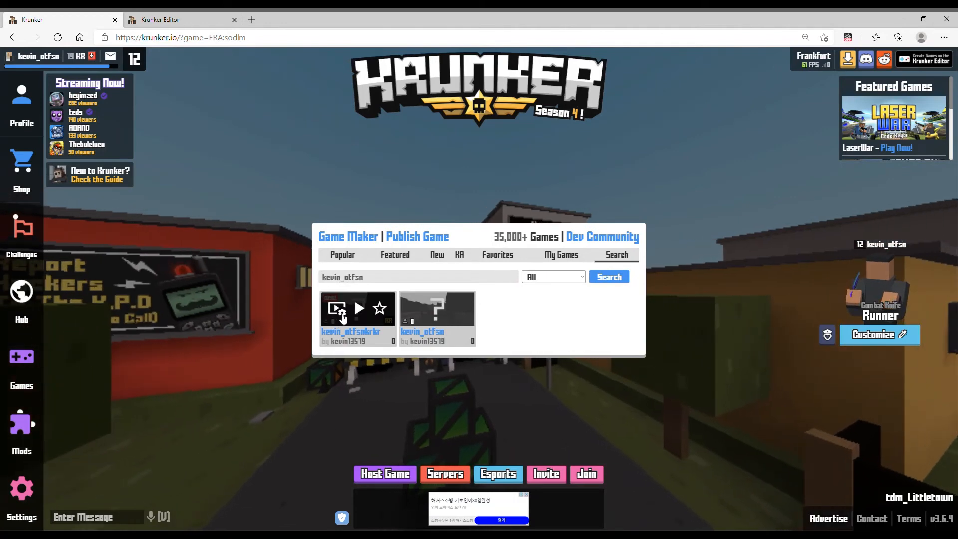
# Host a custom server for the published map, start it, and join to spawn in.
pyautogui.click(336, 308)
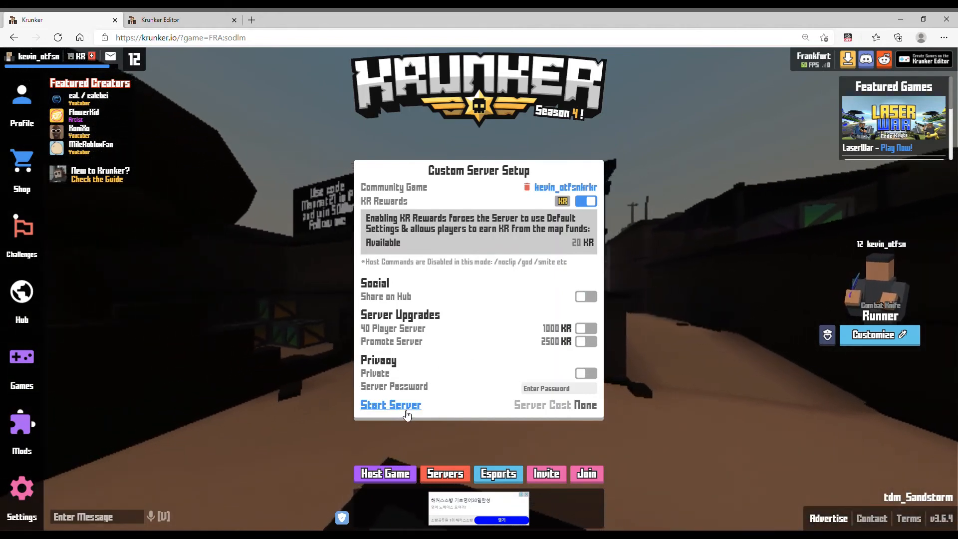
pyautogui.click(391, 404)
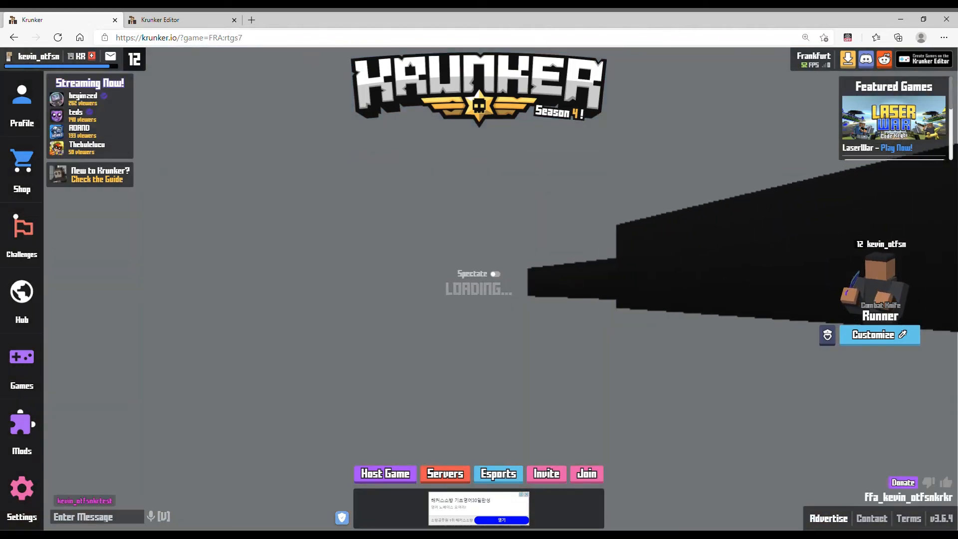
pyautogui.click(586, 473)
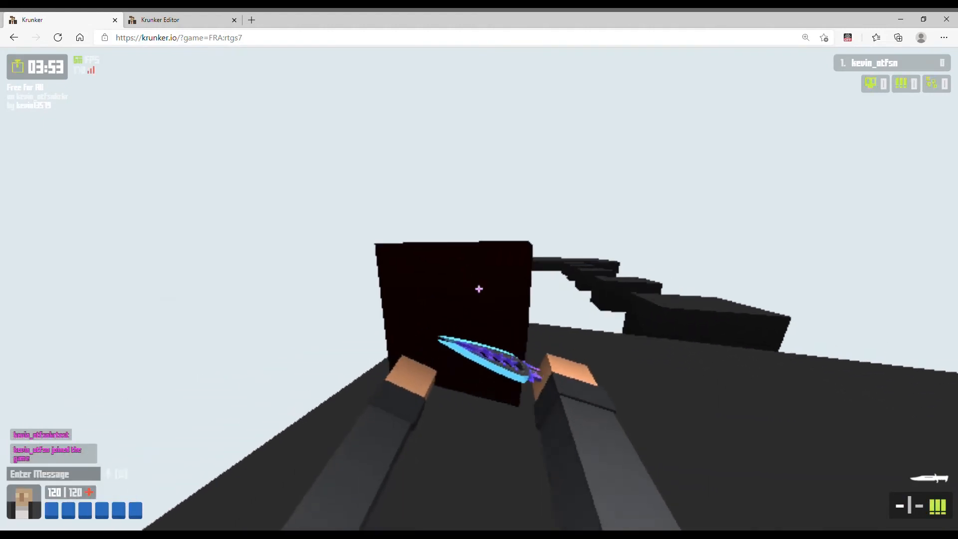